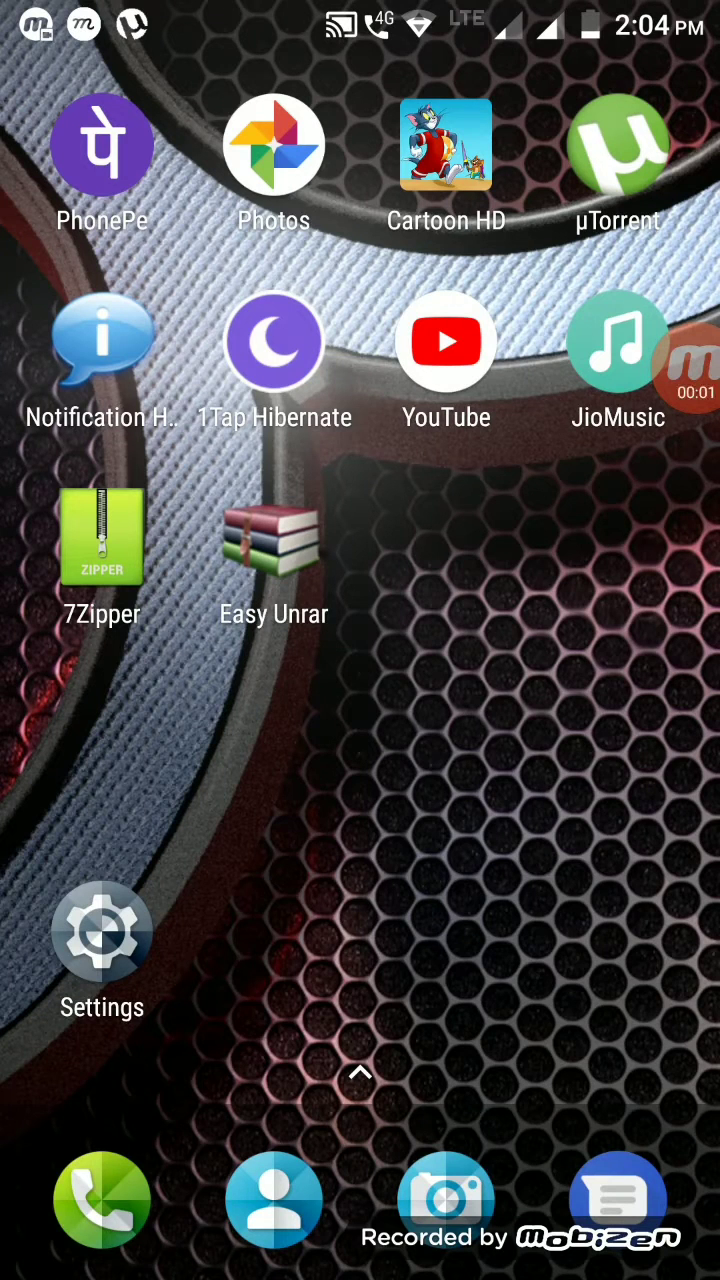
Open Movie.2017.HD-TS x264 -CPG.zip from µTorrent's Files and pick an extraction app.
{"action": "left_click", "coordinate": [617, 145]}
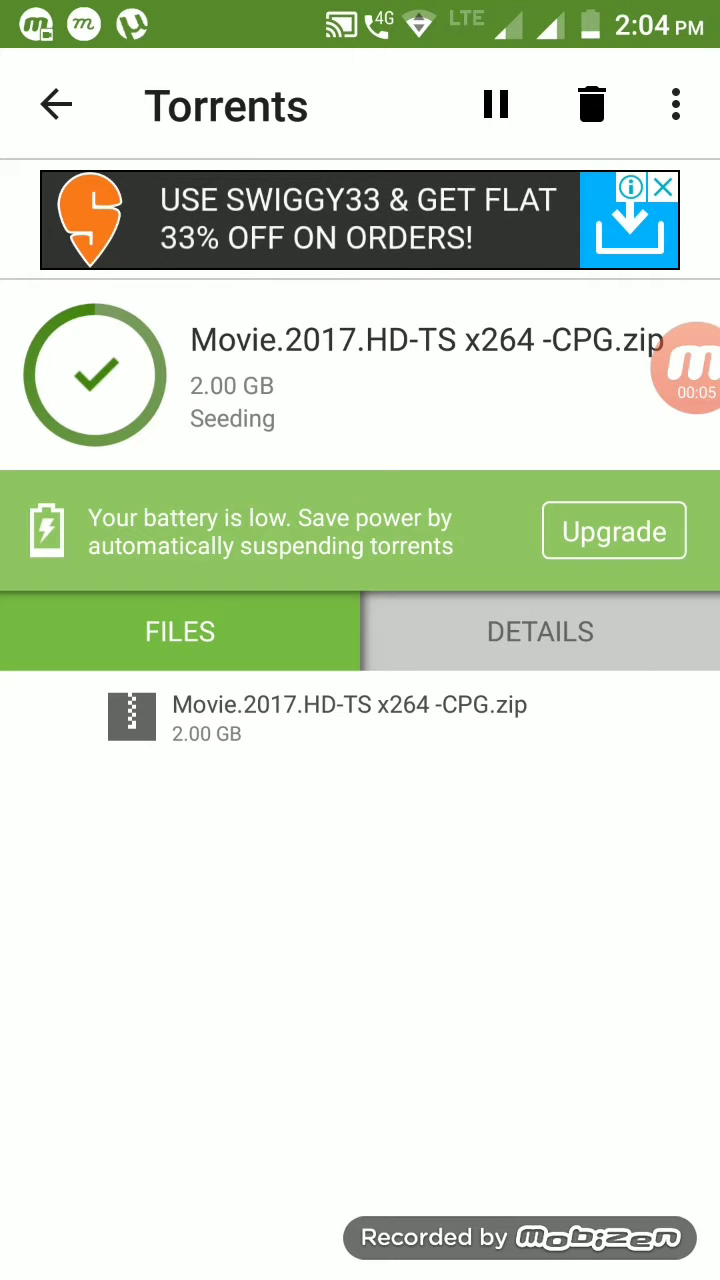
{"action": "left_click", "coordinate": [350, 717]}
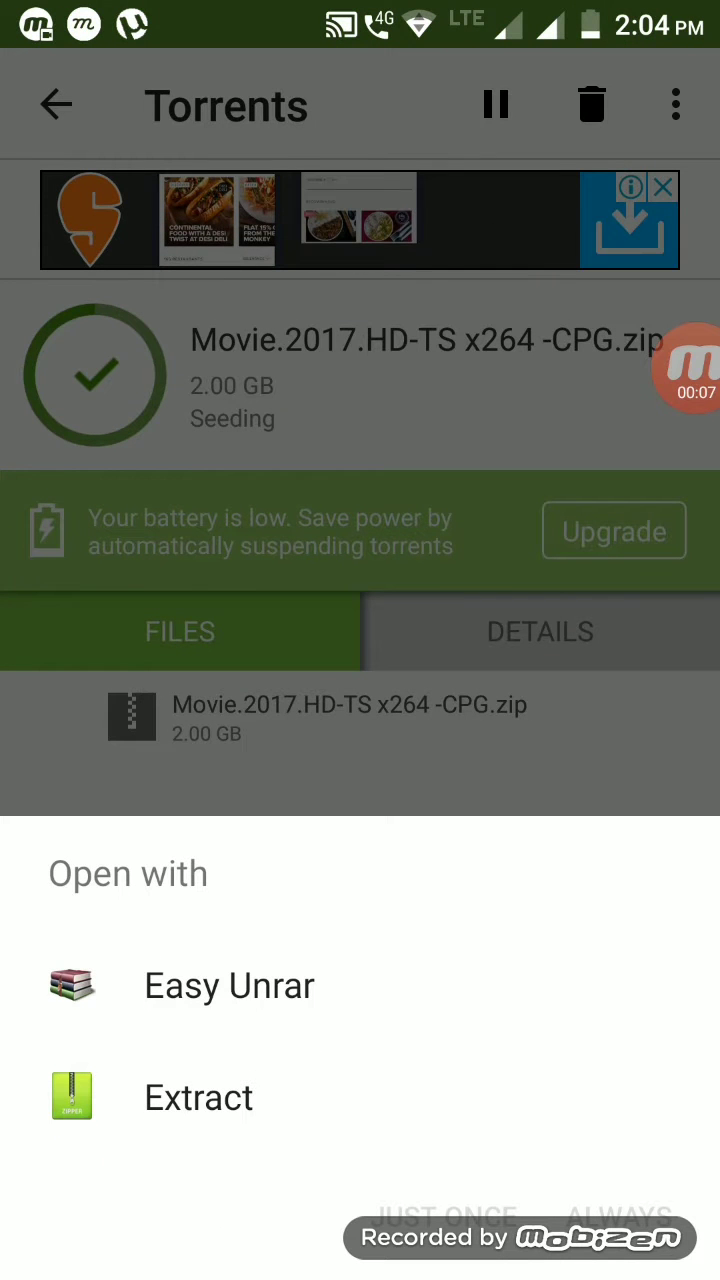
{"action": "left_click", "coordinate": [230, 985]}
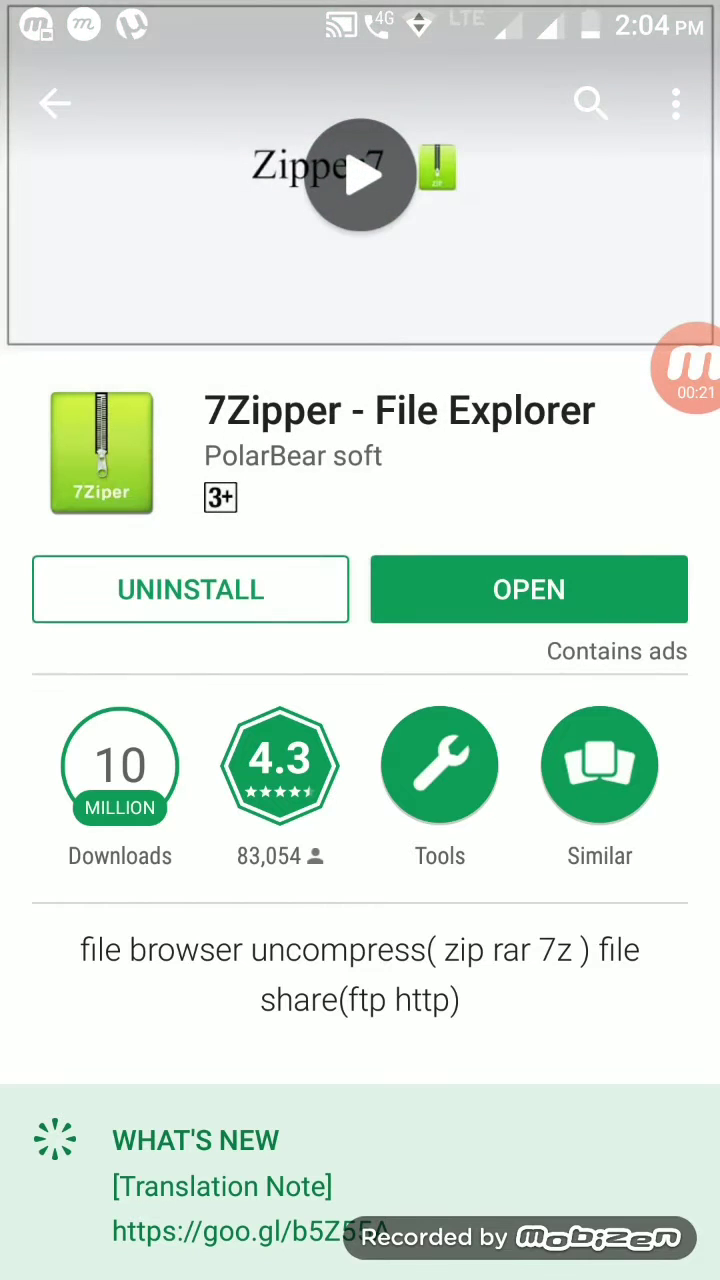
Search Google Play for 'easy unrar', confirm it's installed, and go home.
{"action": "left_click", "coordinate": [590, 104]}
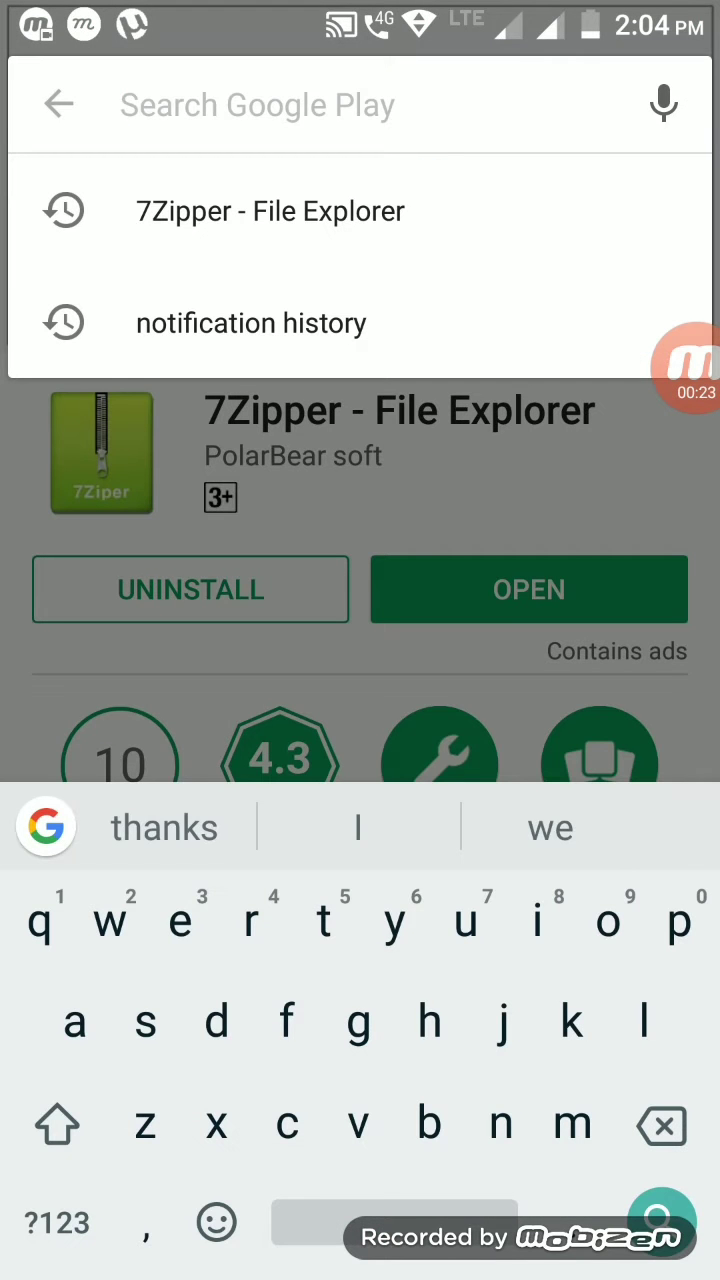
{"action": "type", "text": "easy"}
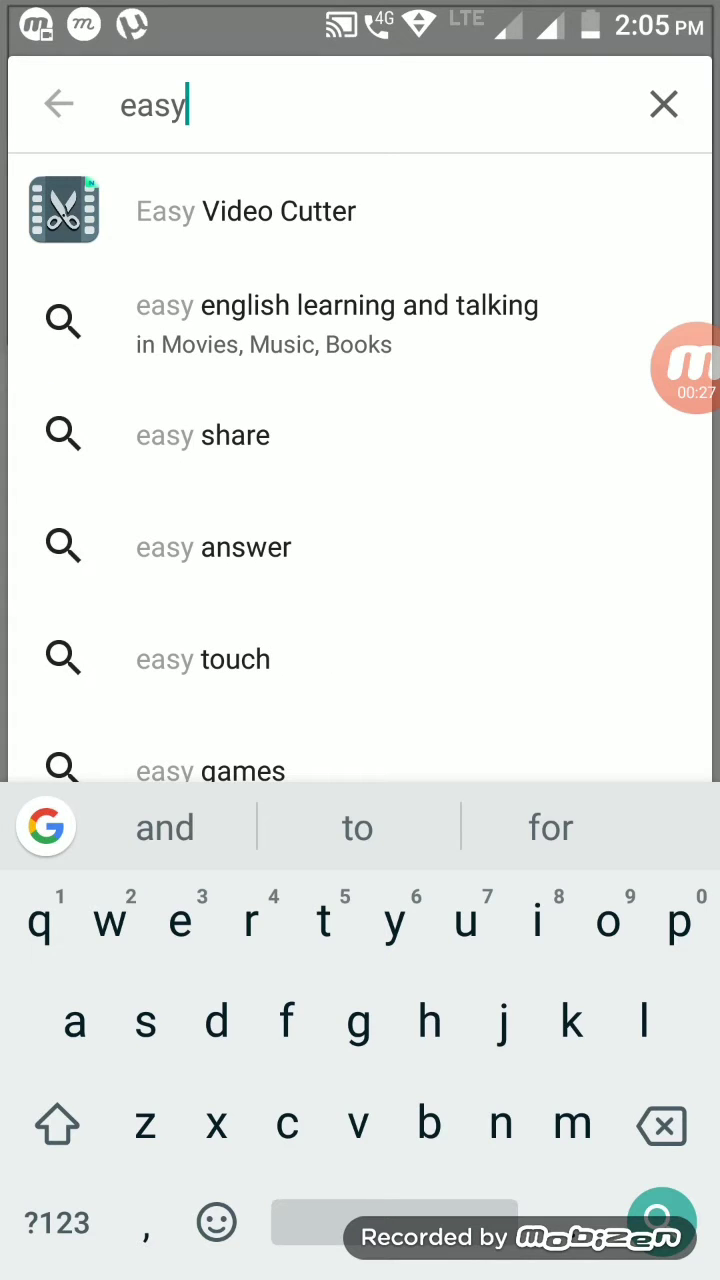
{"action": "type", "text": "unr"}
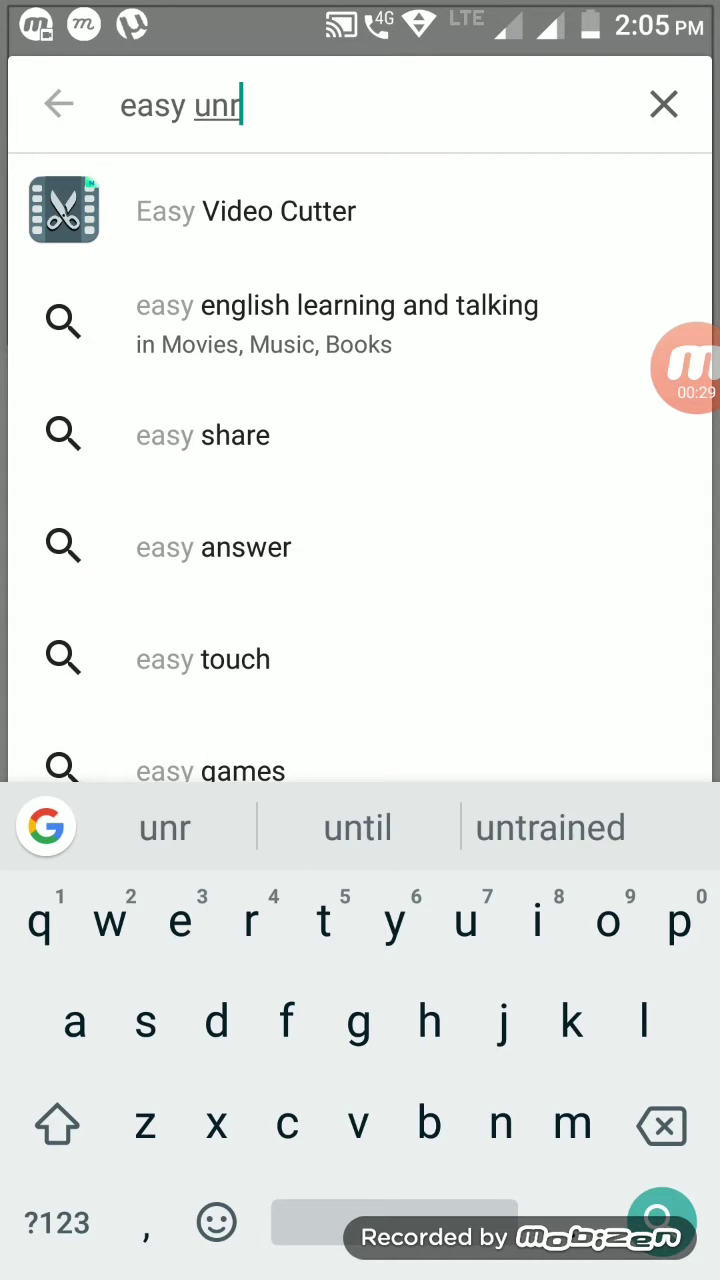
{"action": "type", "text": "ar"}
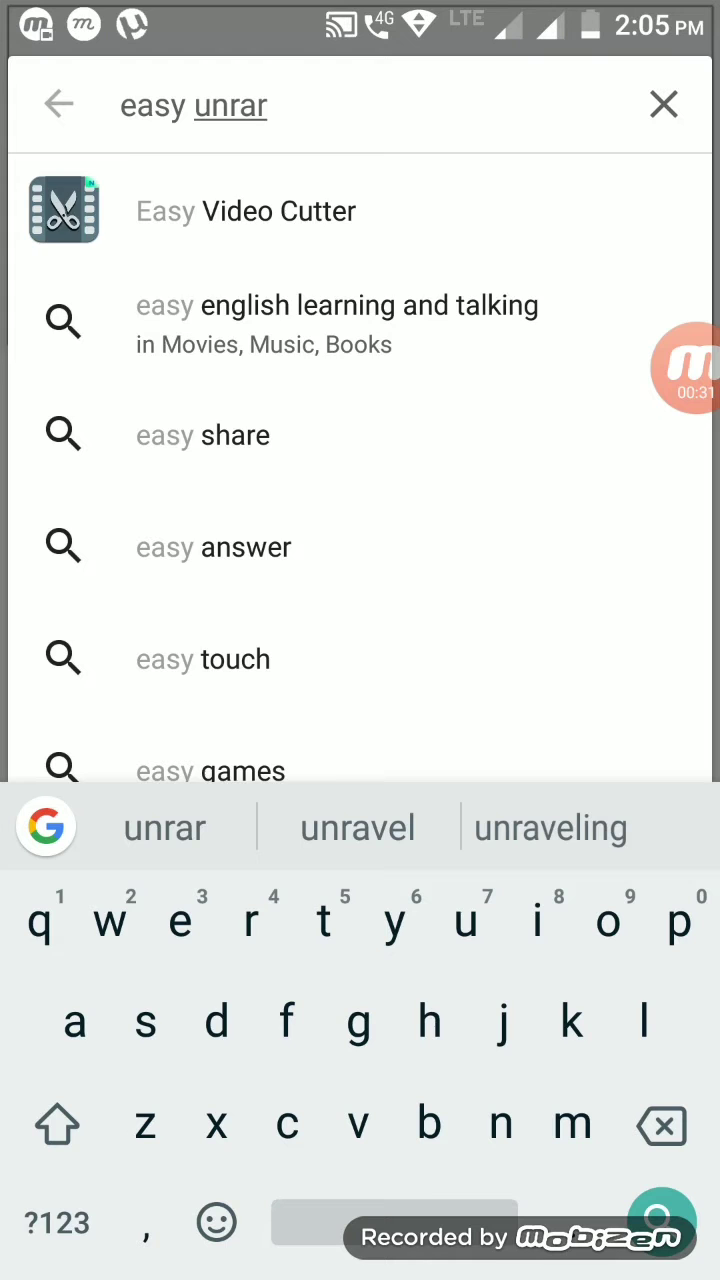
{"action": "left_click", "coordinate": [663, 104]}
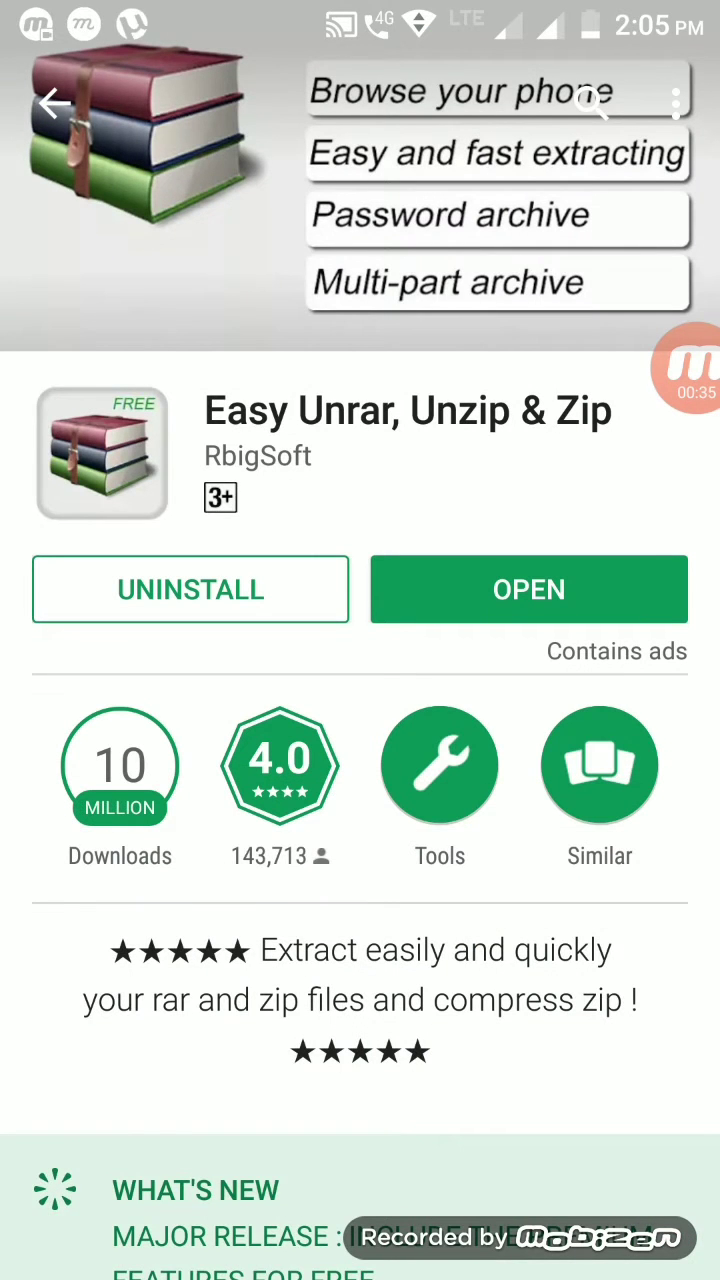
{"action": "left_click", "coordinate": [55, 105]}
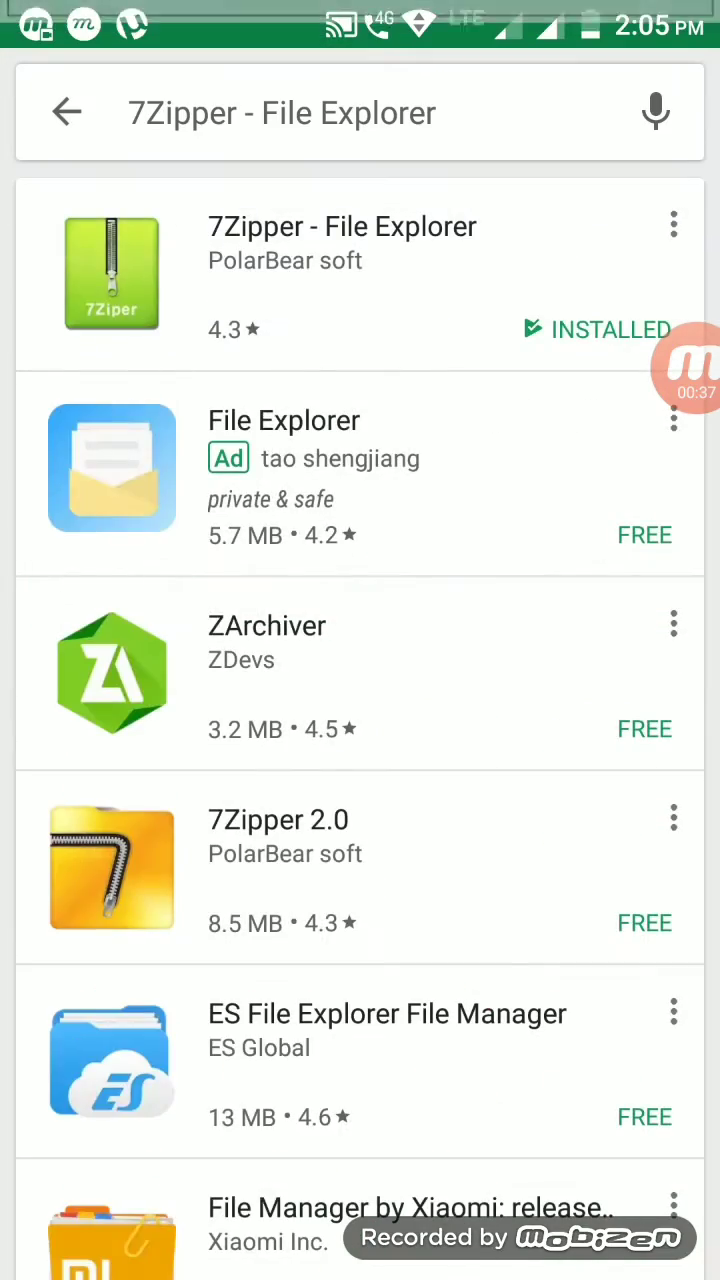
{"action": "left_click", "coordinate": [66, 112]}
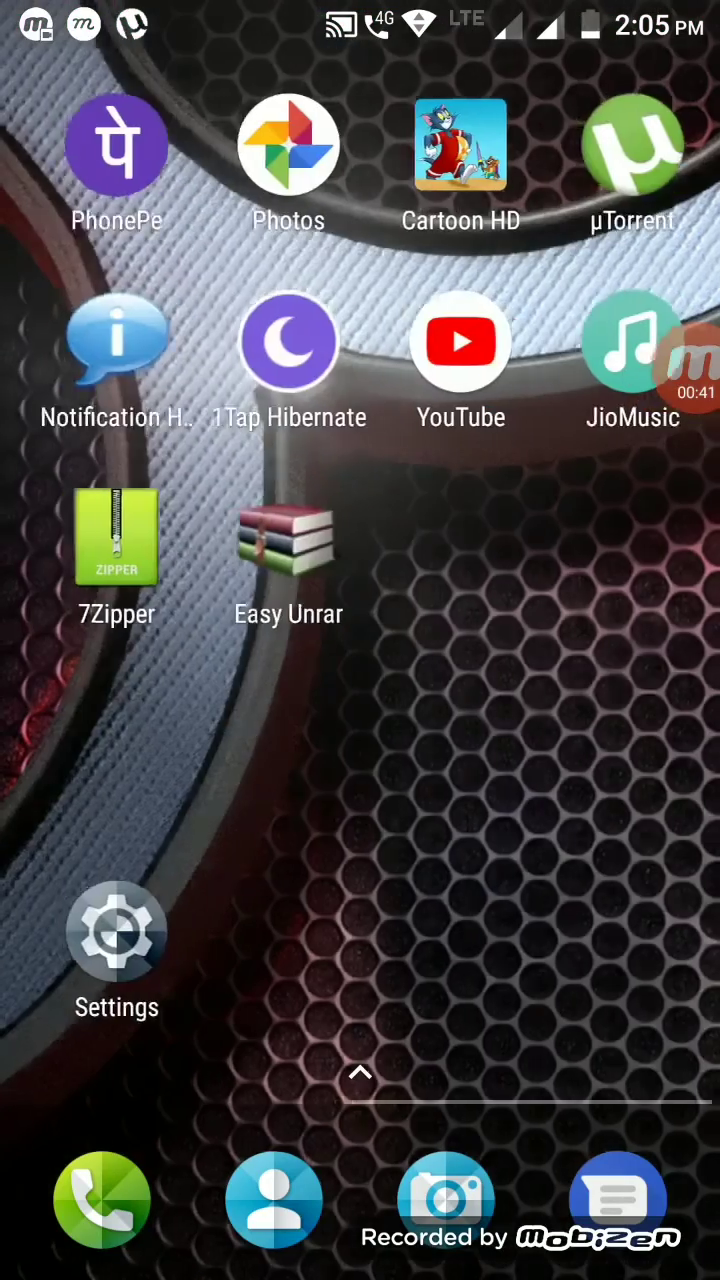
Open the Movie.2017.HD-TS x264 -CPG.zip from µTorrent with Easy Unrar, just once.
{"action": "left_click", "coordinate": [631, 145]}
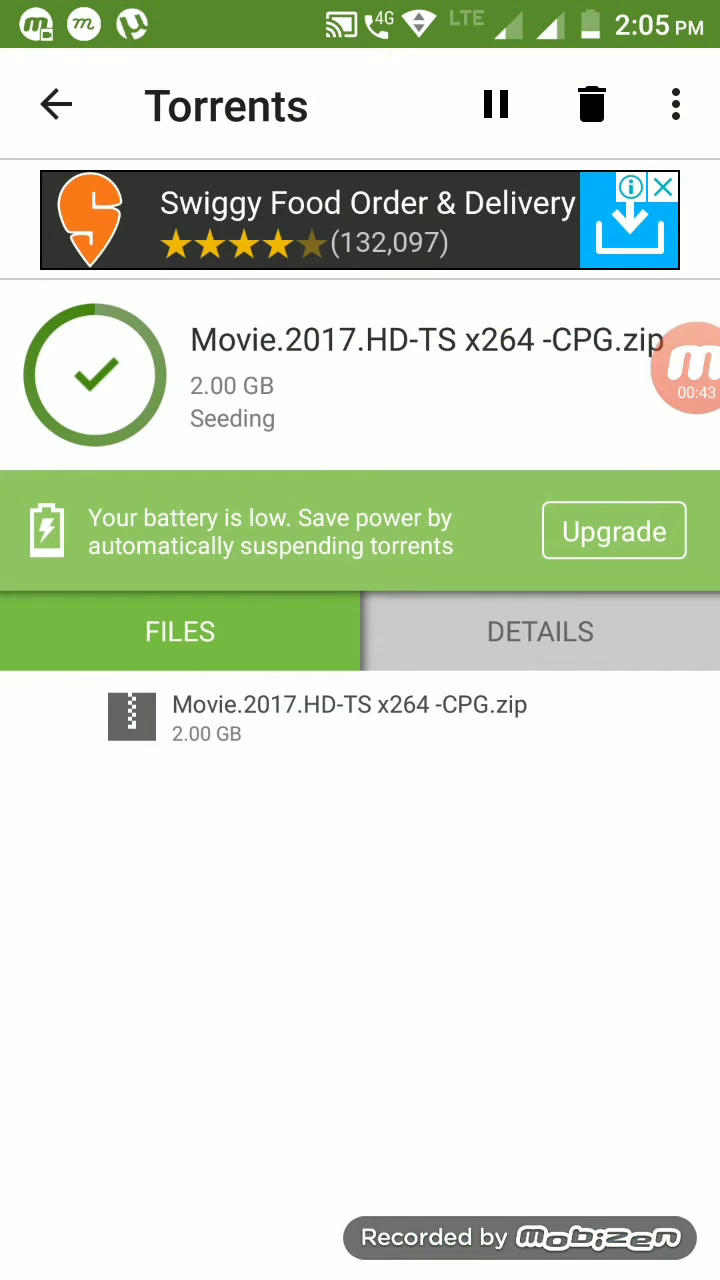
{"action": "left_click", "coordinate": [350, 717]}
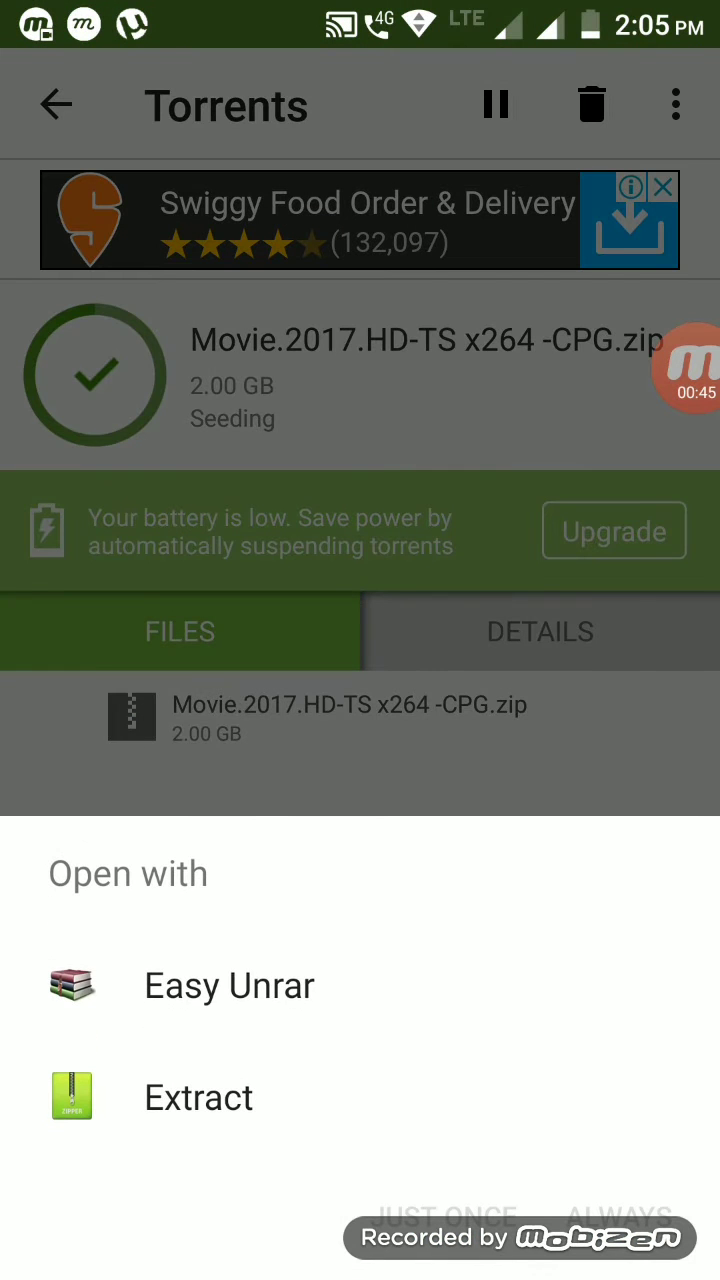
{"action": "left_click", "coordinate": [229, 985]}
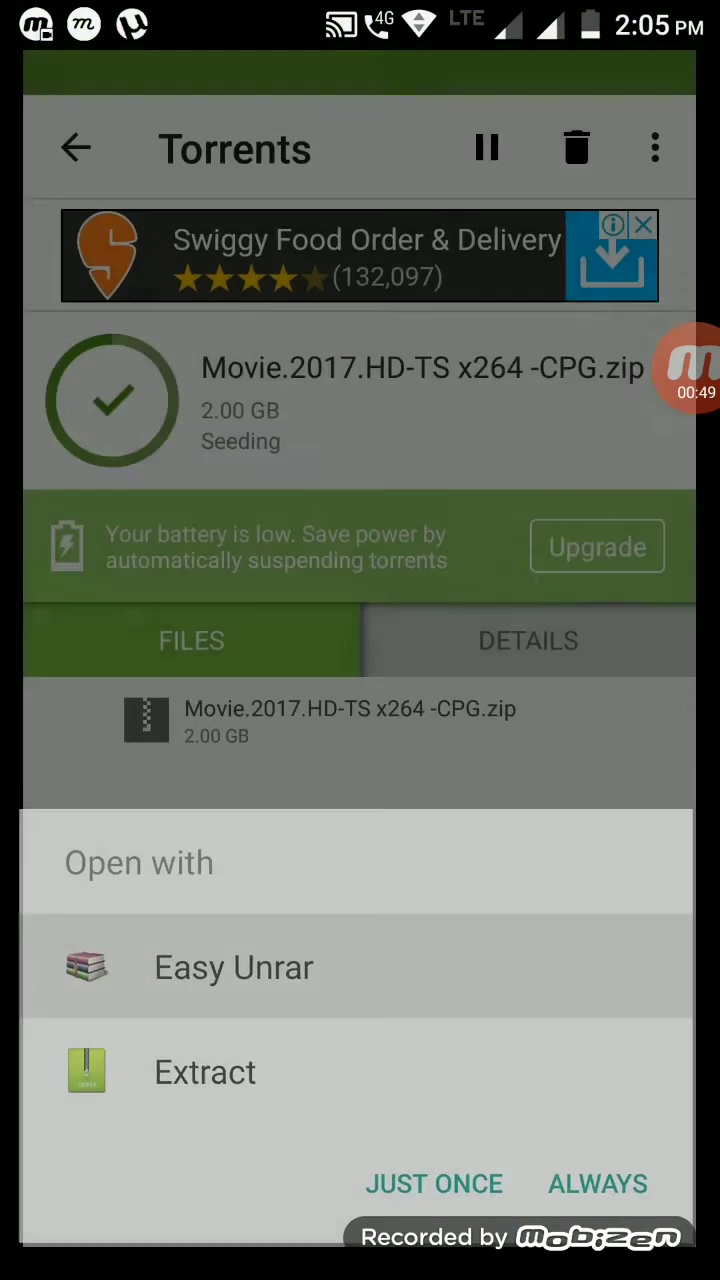
{"action": "left_click", "coordinate": [233, 967]}
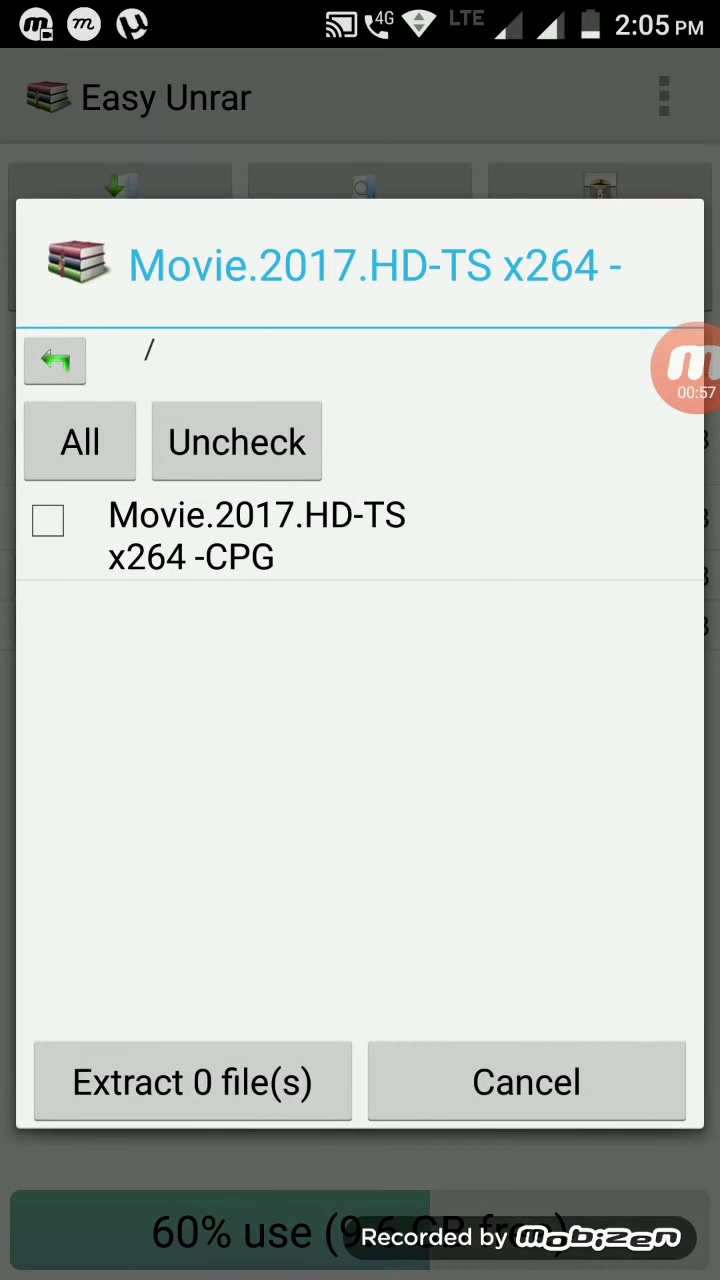
Extract the Movie.2017.HD-TS x264 -CPG item into a folder named after the archive.
{"action": "left_click", "coordinate": [48, 520]}
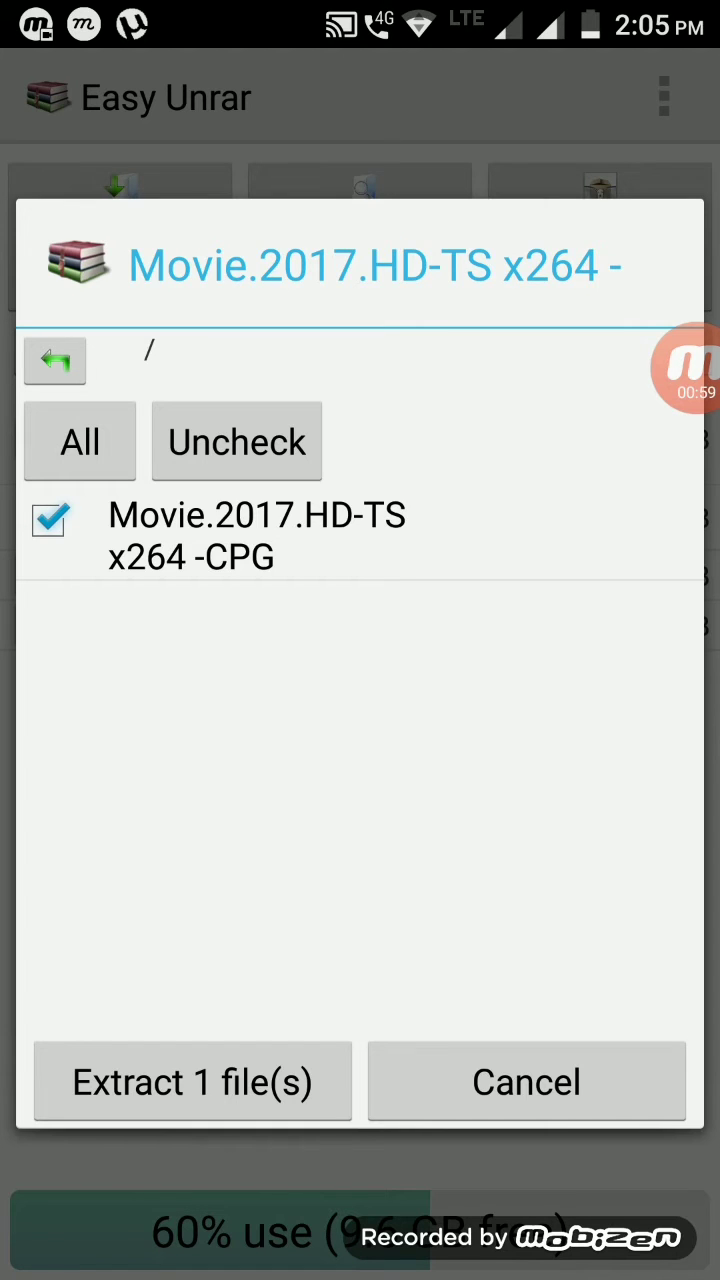
{"action": "left_click", "coordinate": [192, 1081]}
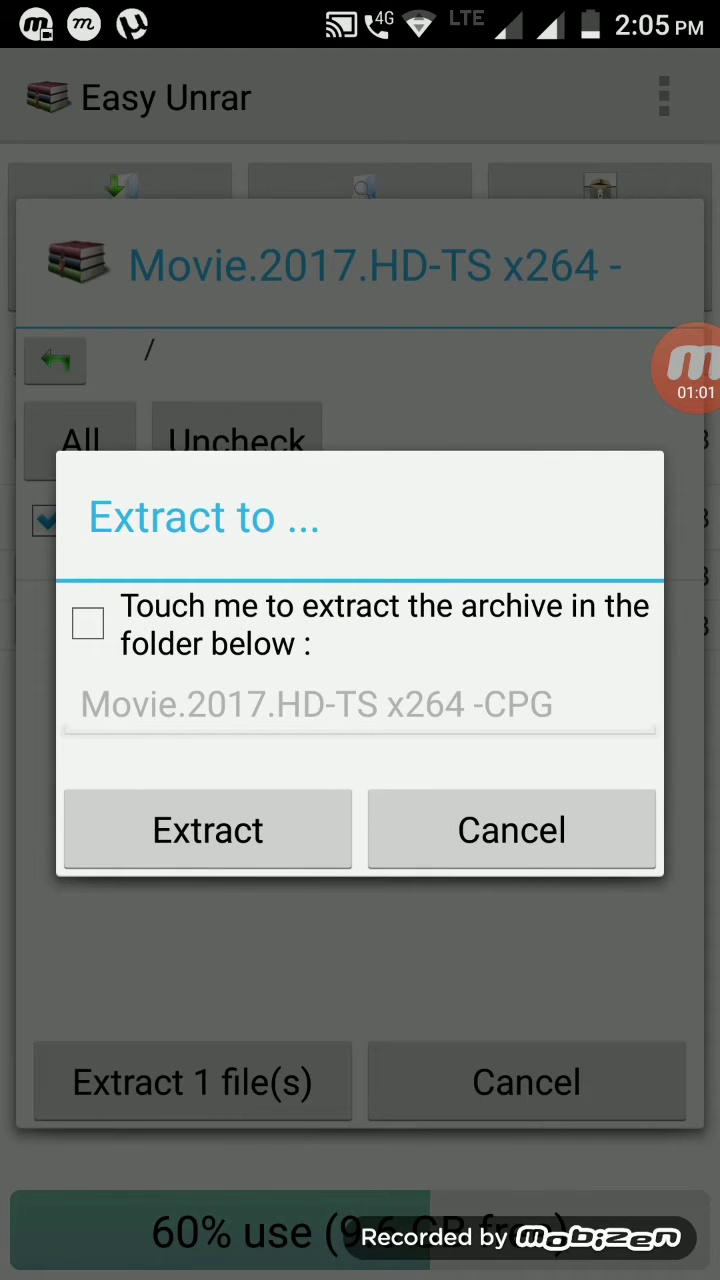
{"action": "left_click", "coordinate": [87, 623]}
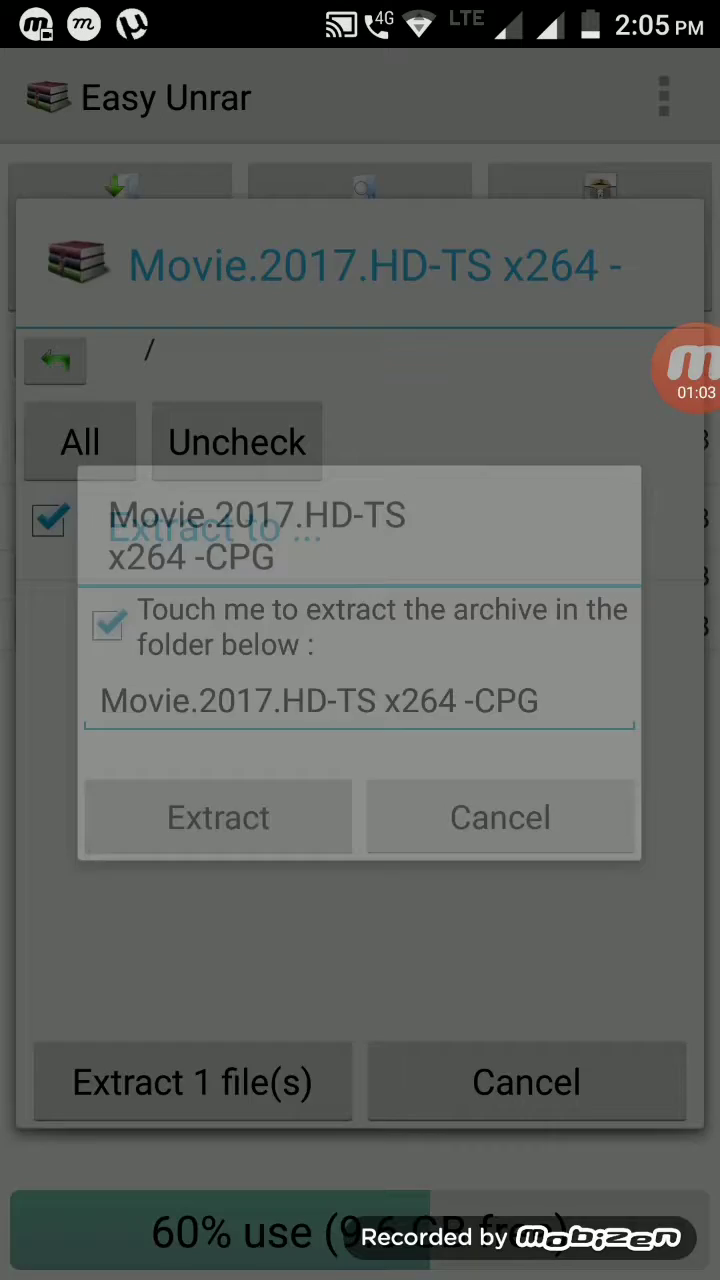
{"action": "left_click", "coordinate": [217, 817]}
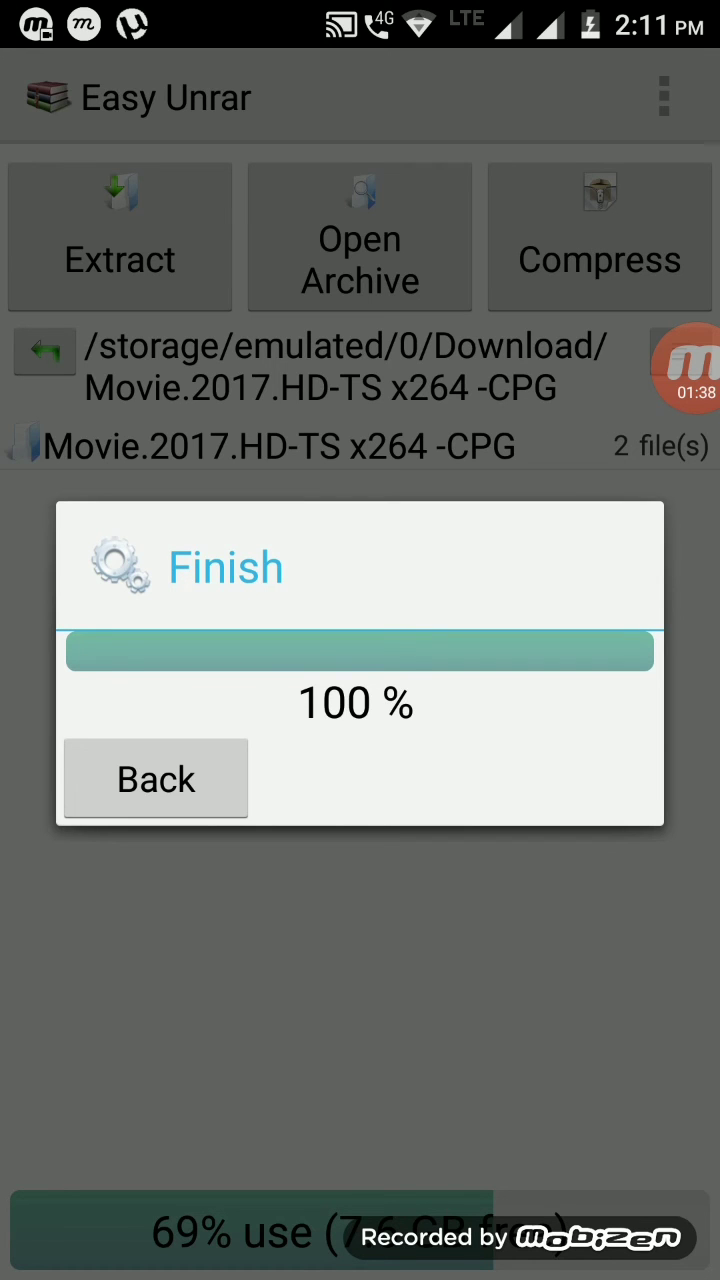
Dismiss the Finish dialog and open the Movie.2017.HD-TS x264 -CPG folder.
{"action": "left_click", "coordinate": [154, 778]}
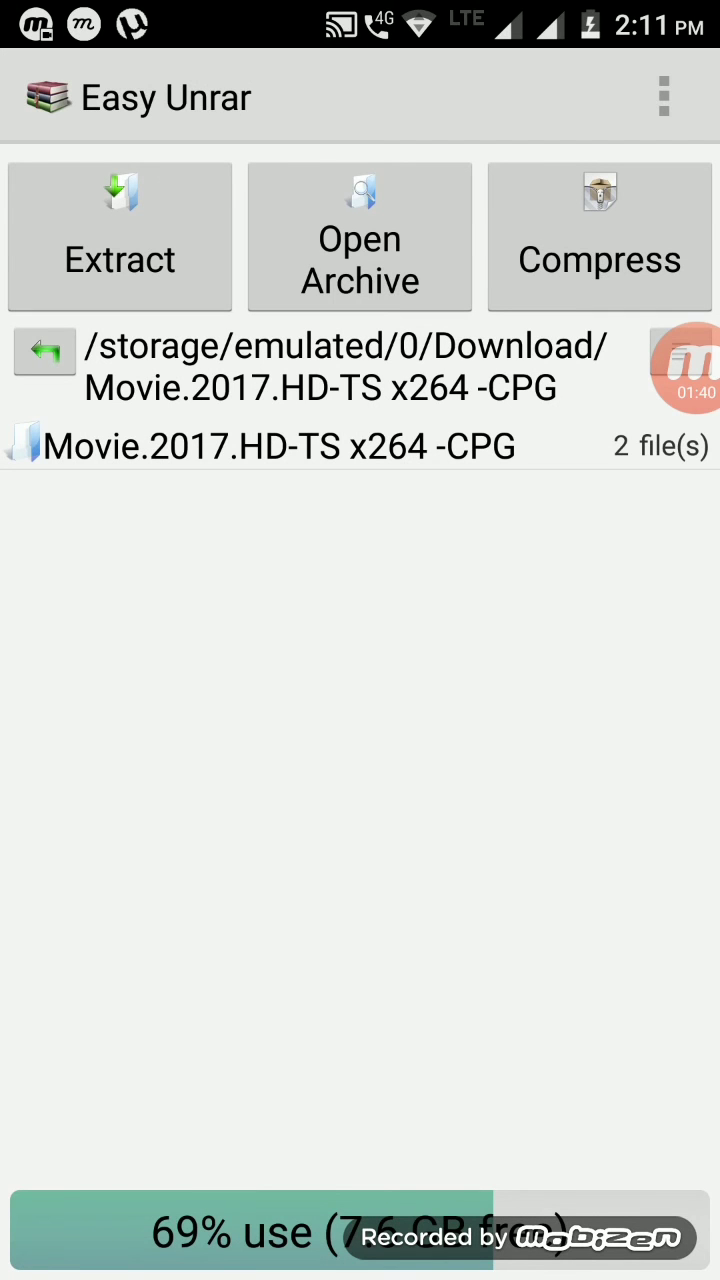
{"action": "left_click", "coordinate": [260, 446]}
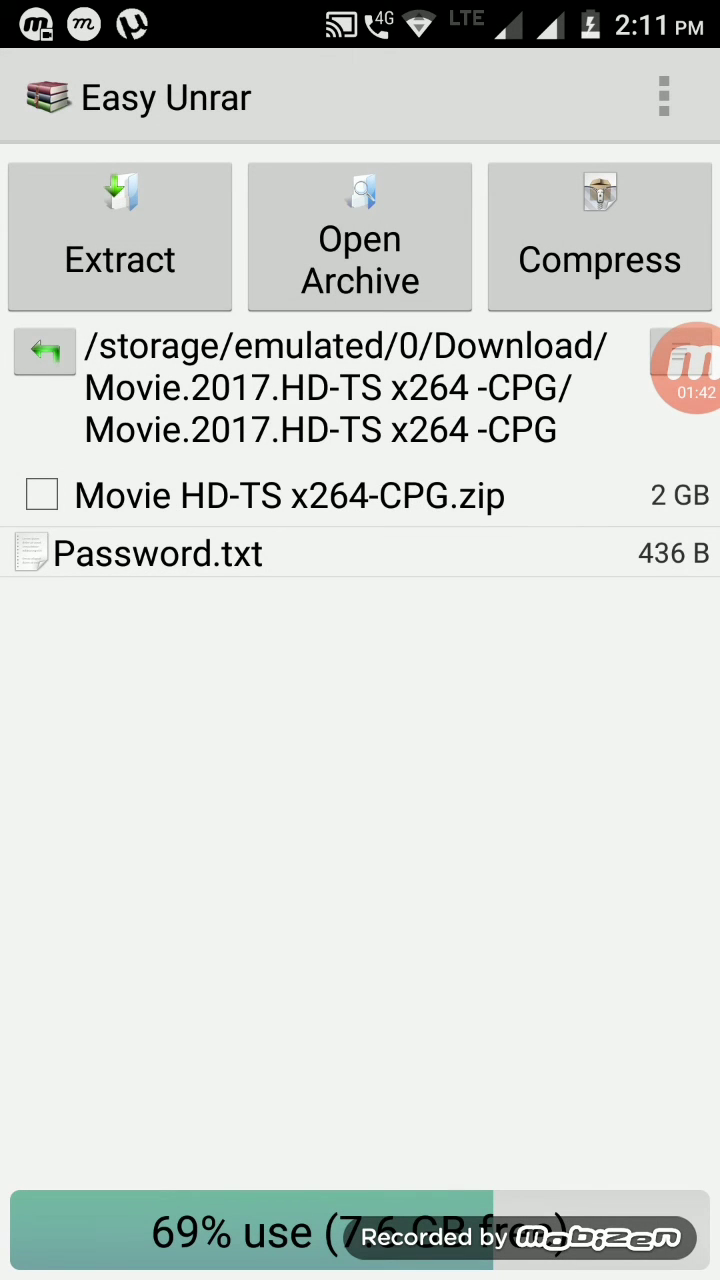